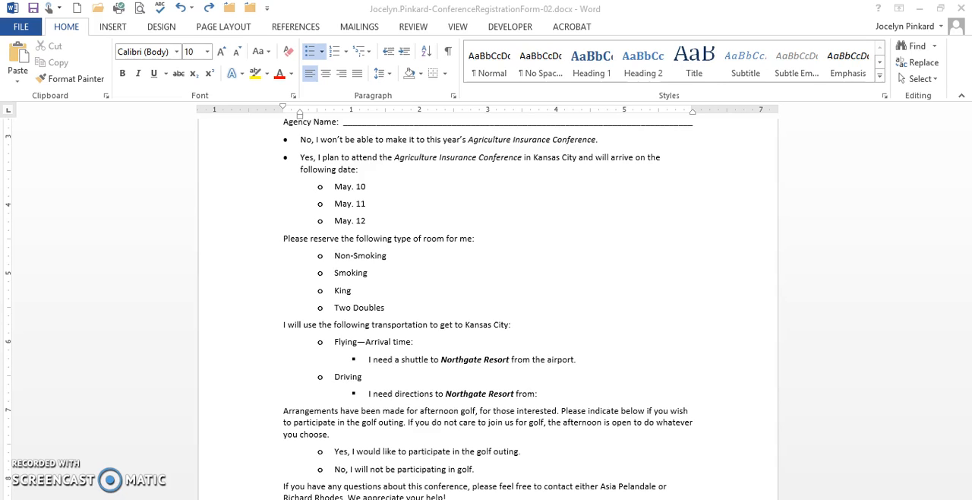
pyautogui.moveTo(826, 209)
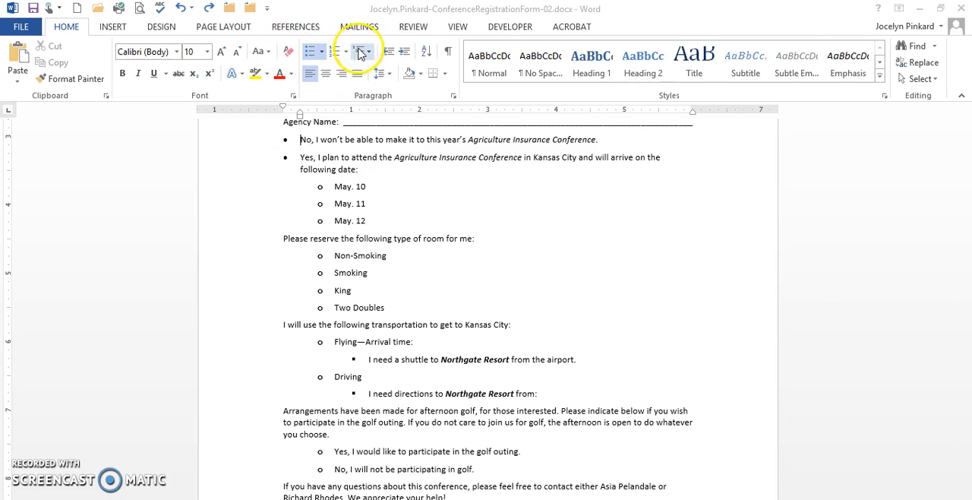
pyautogui.moveTo(361, 52)
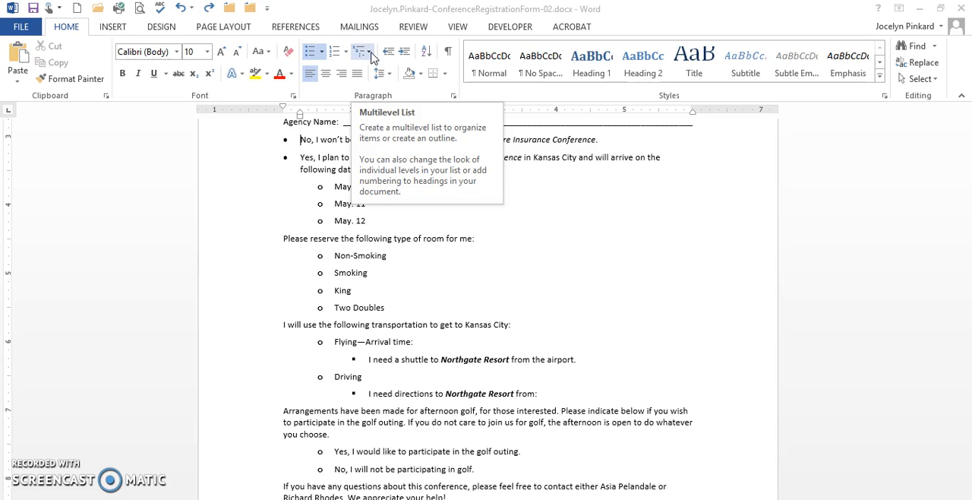
# Show the Multilevel List gallery from the Home ribbon
pyautogui.click(363, 51)
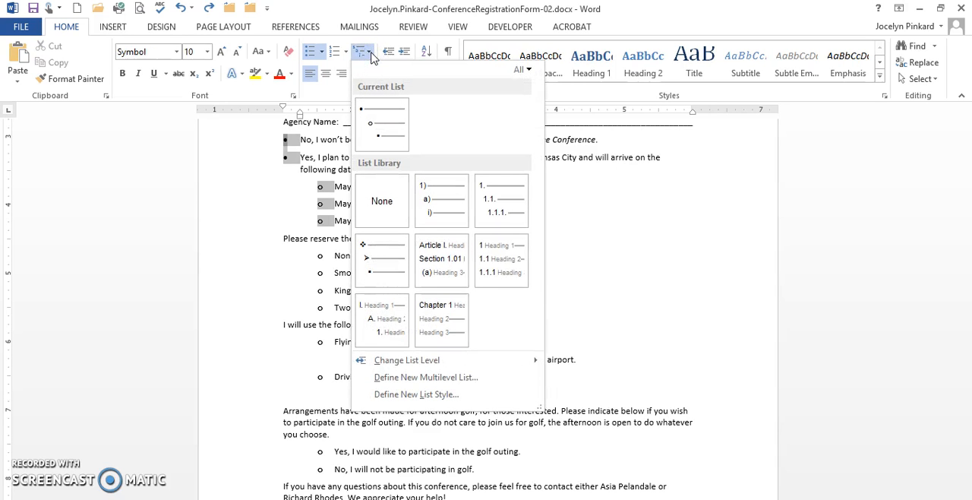
pyautogui.moveTo(422, 377)
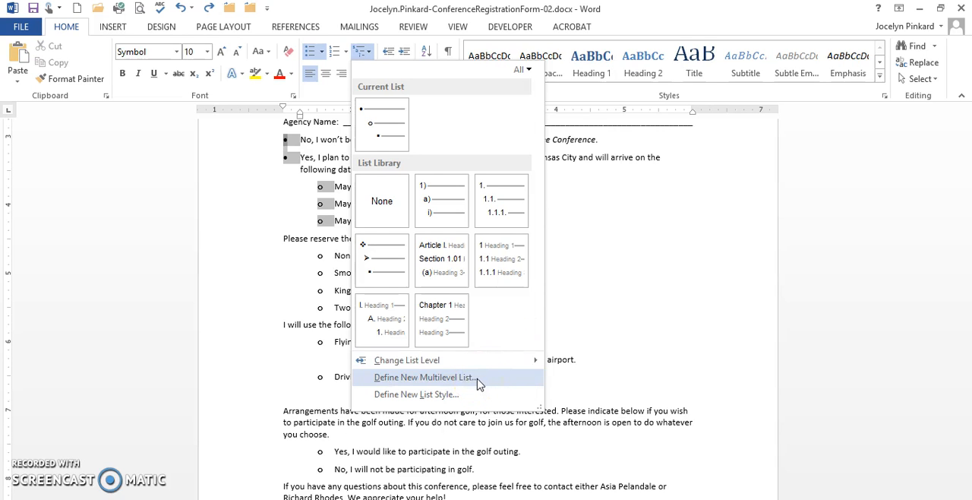
# Begin a new multilevel list definition and show level 1's bullet style choices
pyautogui.click(422, 377)
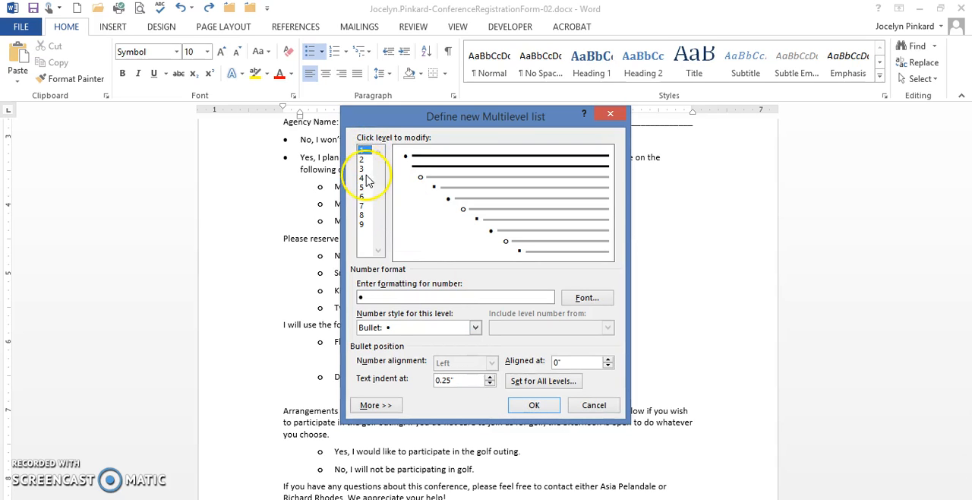
pyautogui.click(361, 151)
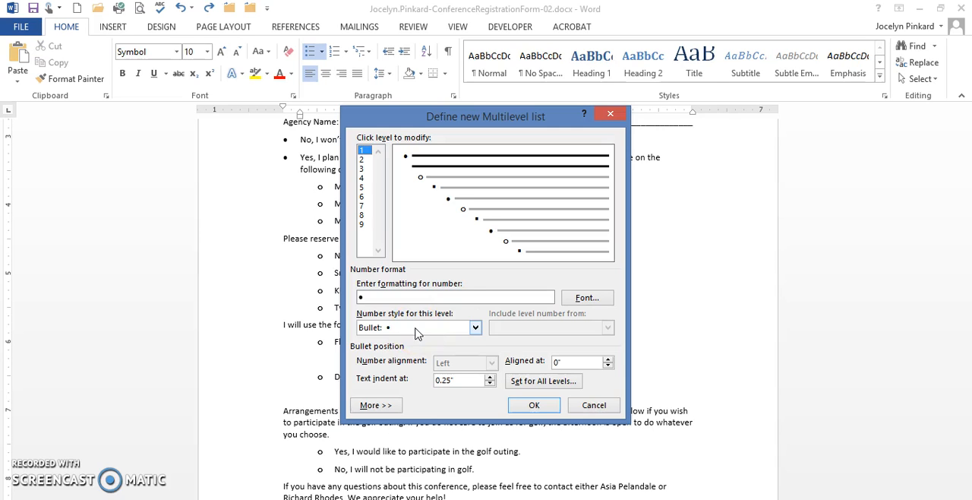
pyautogui.click(474, 328)
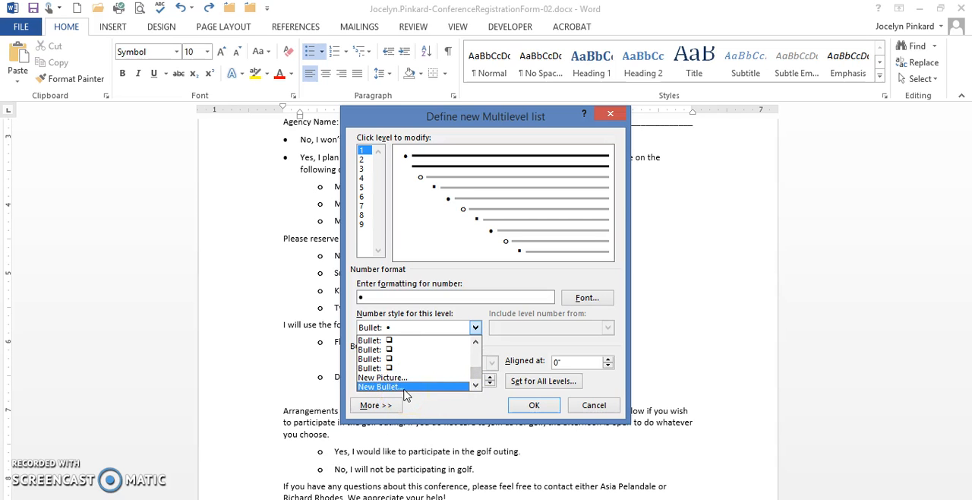
# Pick the Wingdings empty checkbox symbol as the new level 1 bullet
pyautogui.click(377, 386)
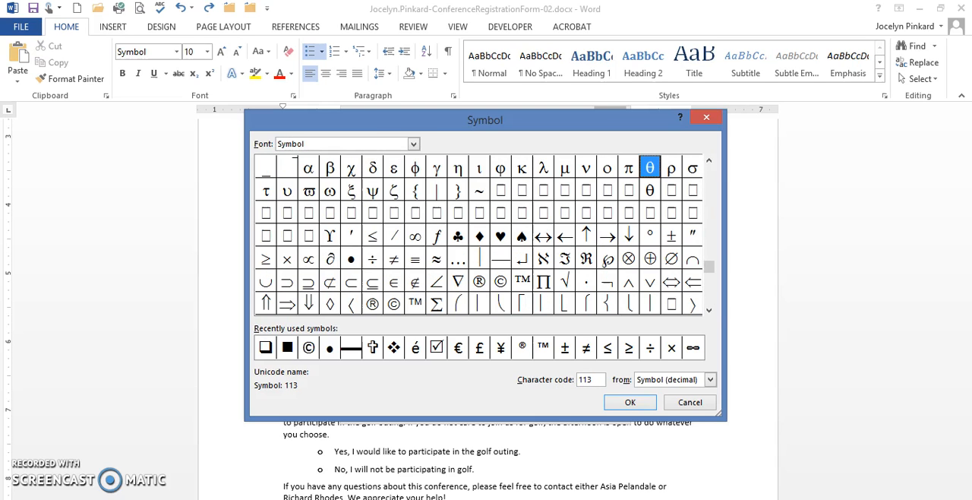
pyautogui.moveTo(413, 152)
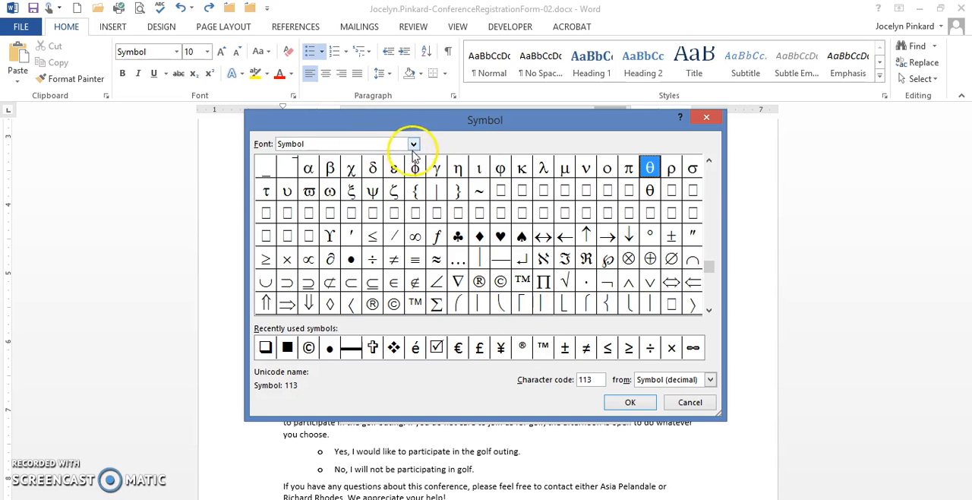
pyautogui.click(413, 144)
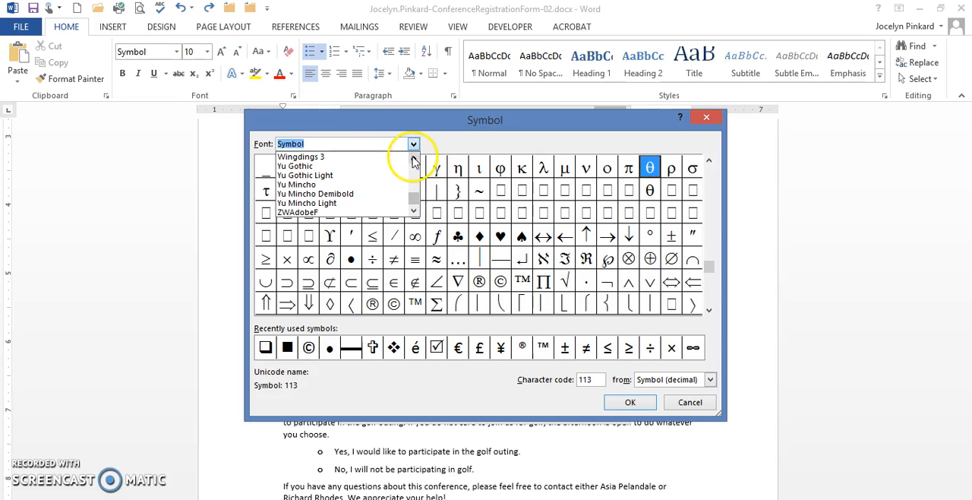
pyautogui.click(296, 144)
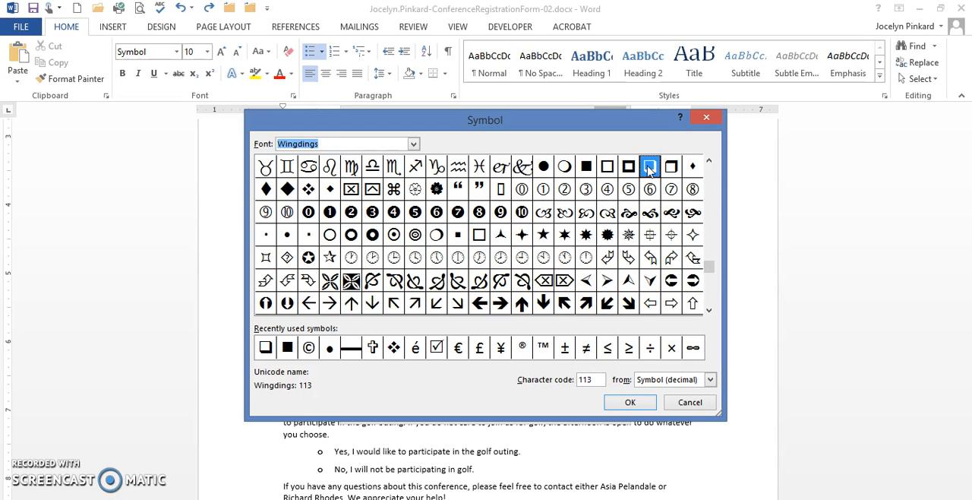
pyautogui.click(629, 401)
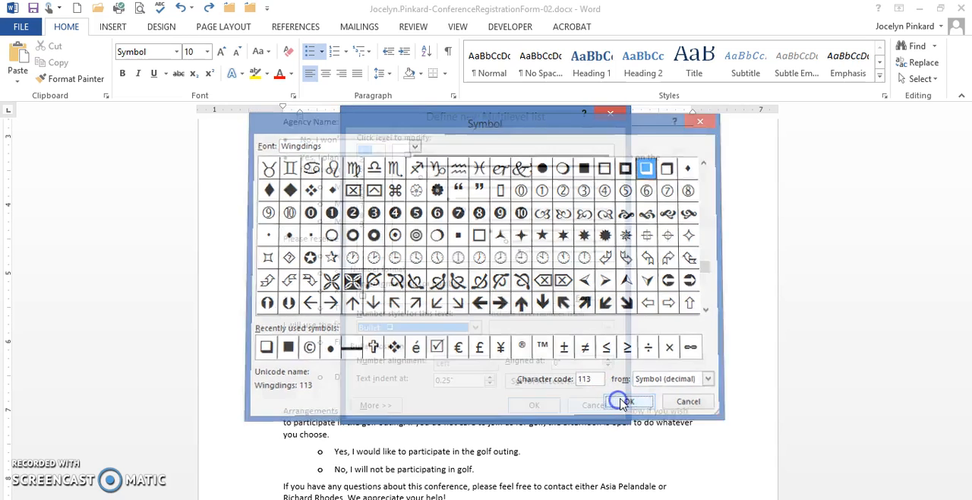
# Confirm the checkbox bullet and set its font size to 12
pyautogui.click(630, 401)
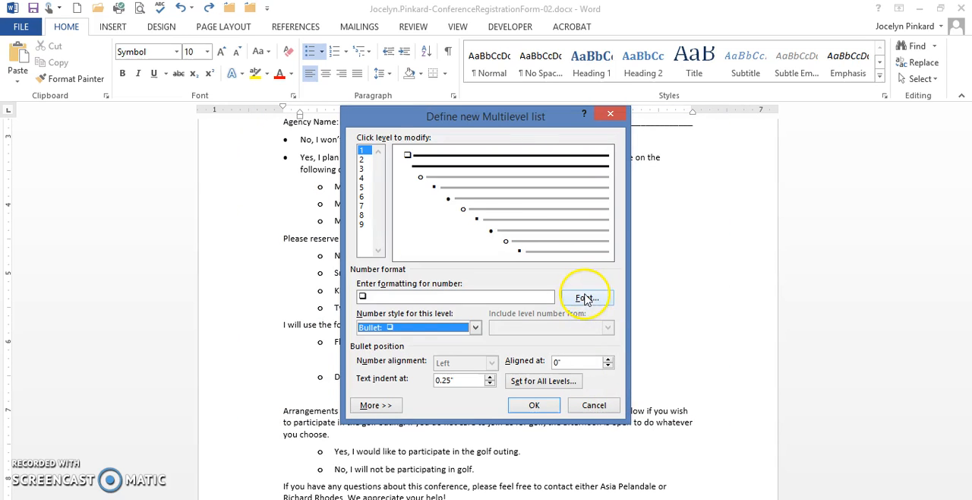
pyautogui.click(583, 298)
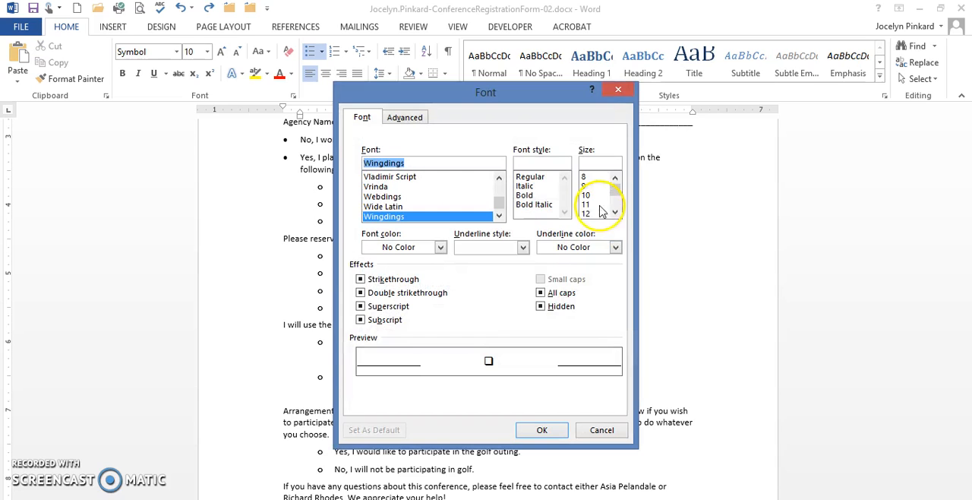
pyautogui.click(586, 213)
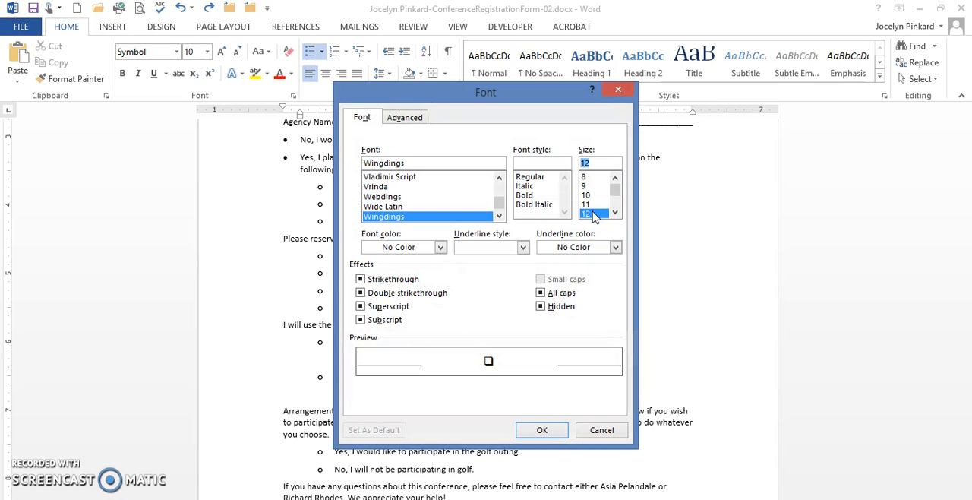
pyautogui.moveTo(564, 367)
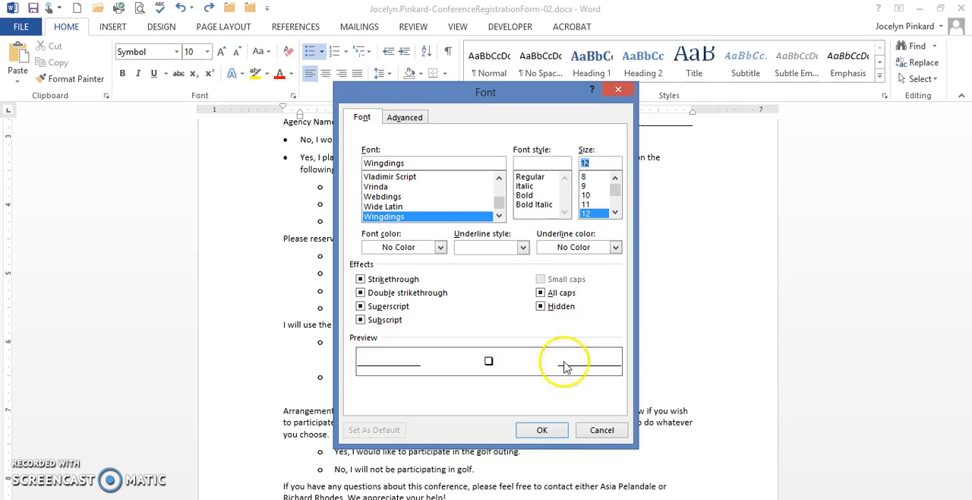
pyautogui.click(541, 429)
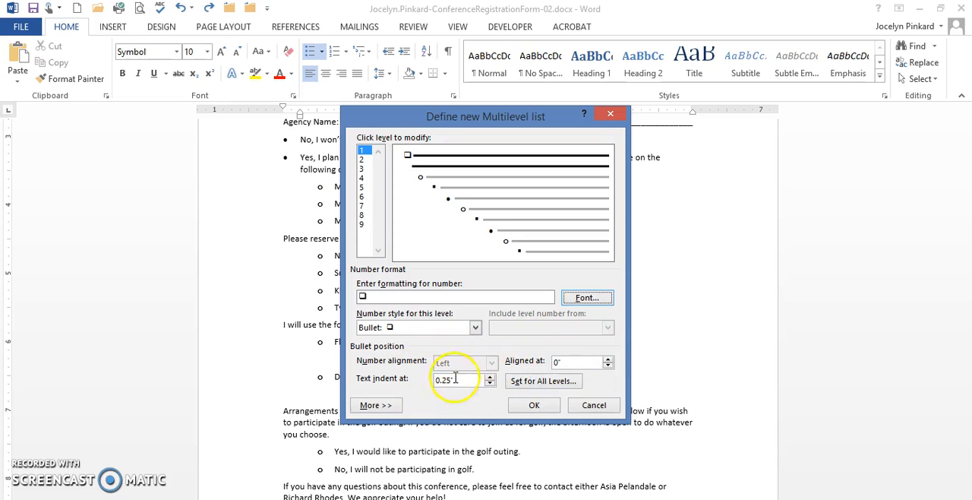
pyautogui.moveTo(543, 380)
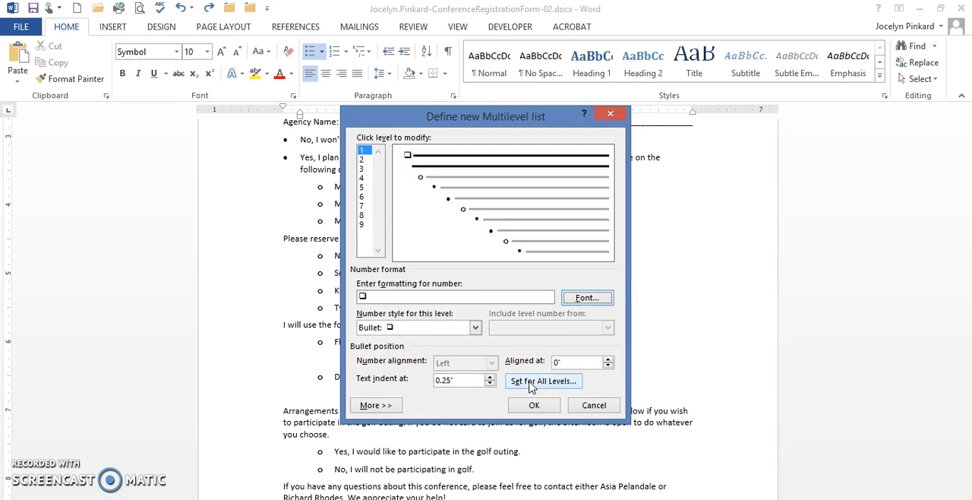
# Set the additional indent for each level to 0.3" for all levels
pyautogui.click(544, 380)
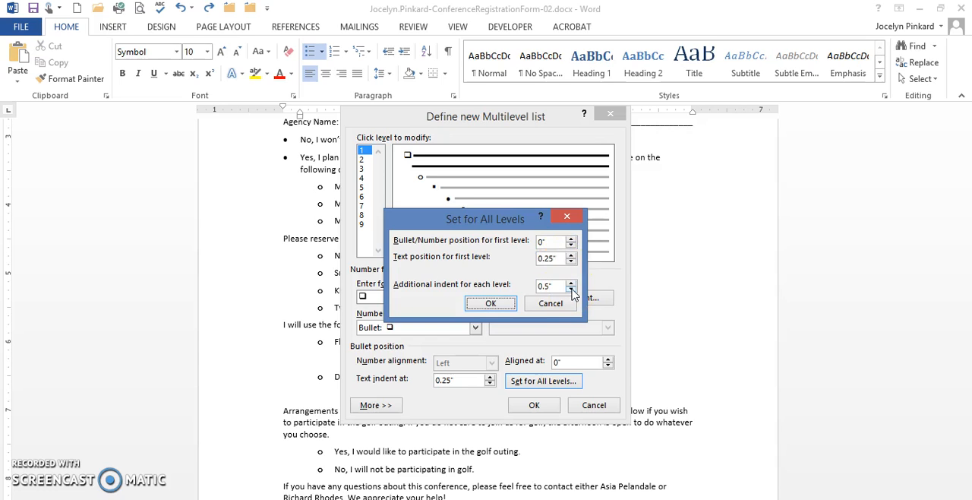
pyautogui.click(571, 289)
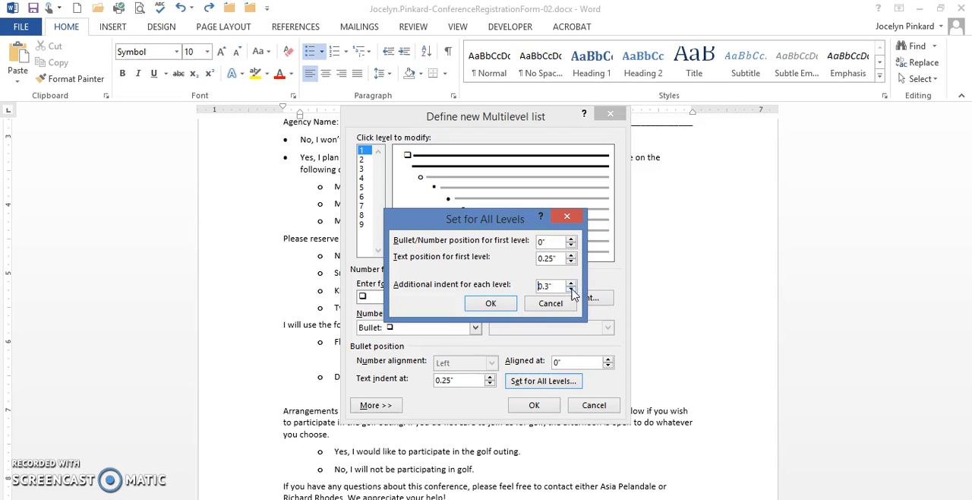
pyautogui.click(490, 304)
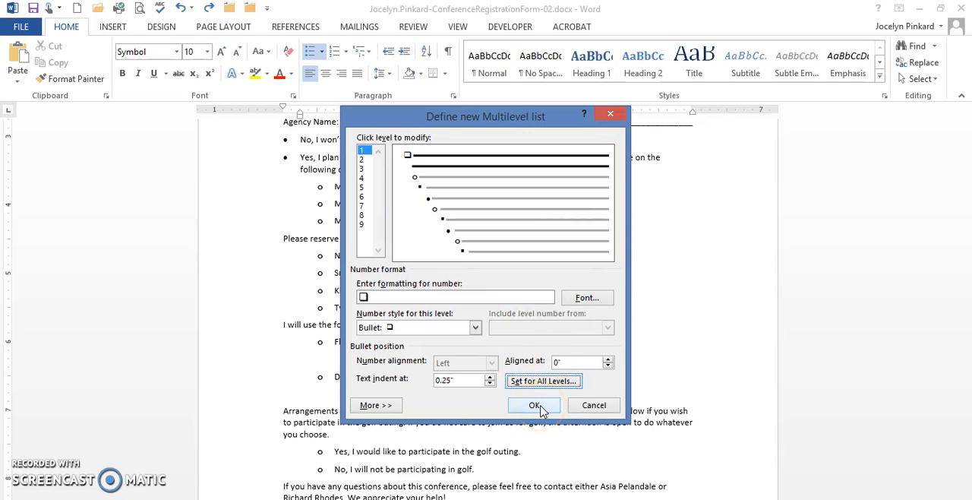
pyautogui.moveTo(429, 216)
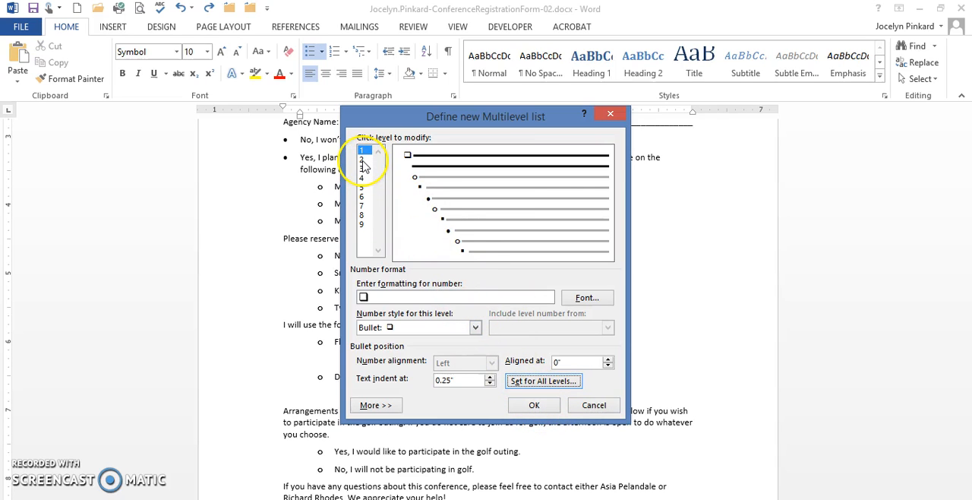
# For level 2, select the Wingdings empty checkbox (code 113) as a new bullet symbol
pyautogui.click(363, 161)
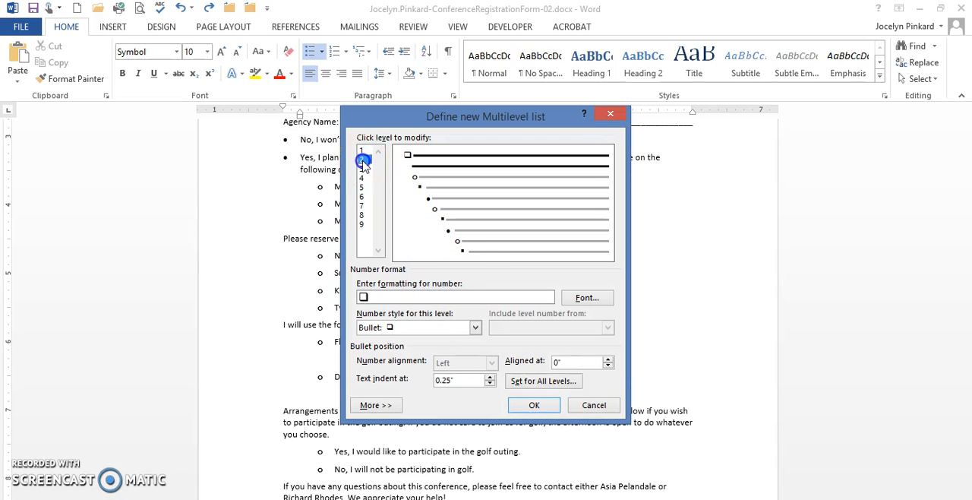
pyautogui.click(362, 158)
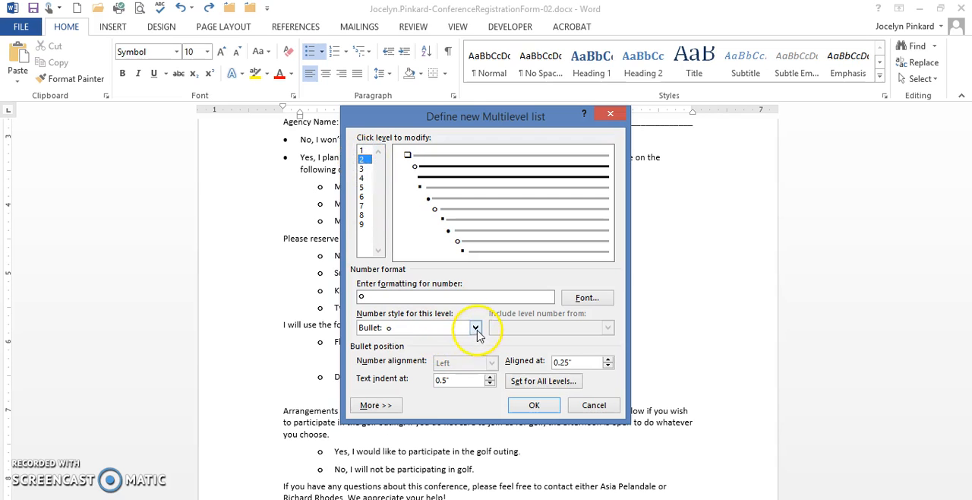
pyautogui.click(476, 328)
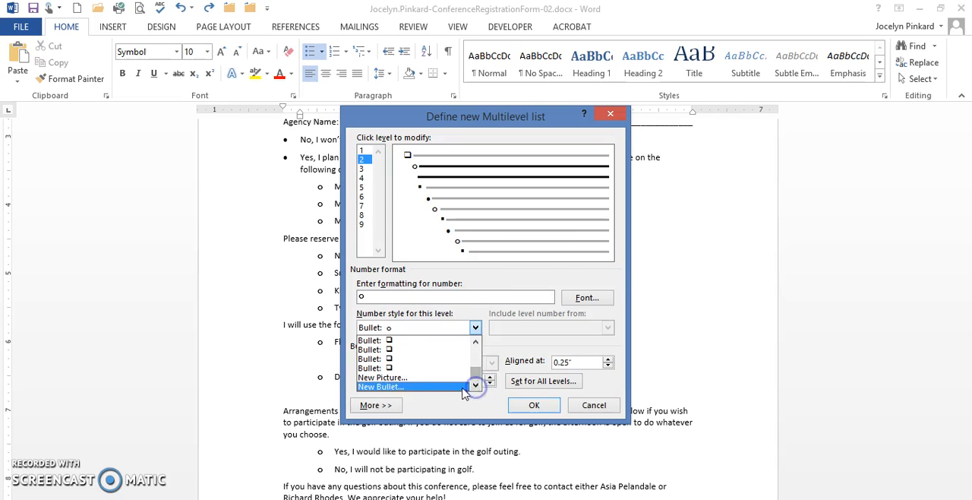
pyautogui.click(380, 386)
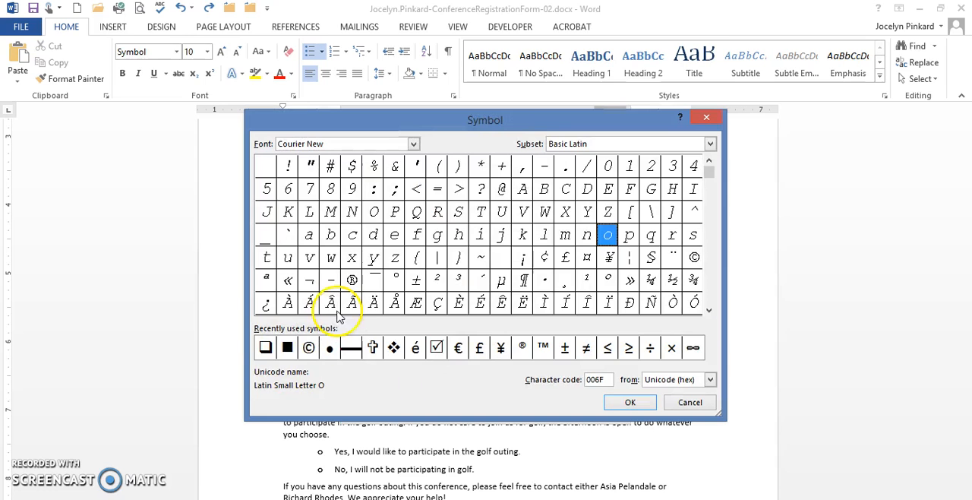
pyautogui.click(264, 346)
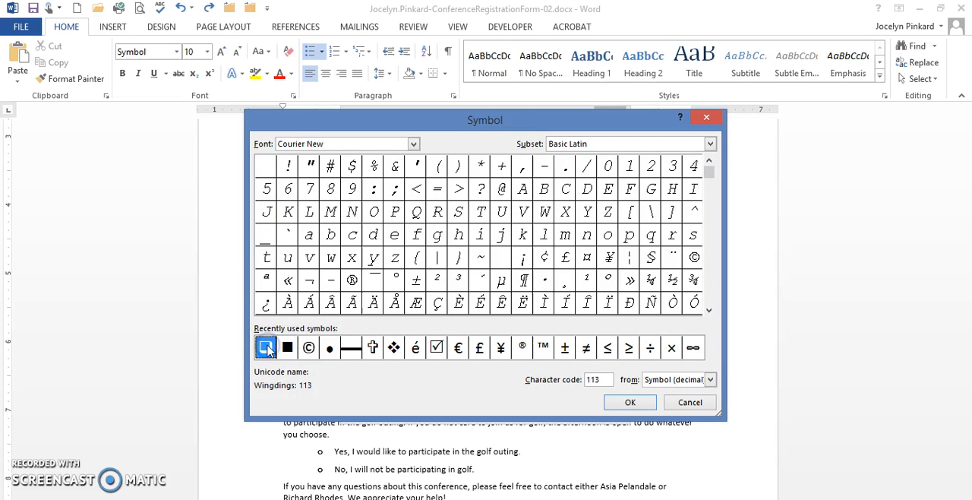
pyautogui.moveTo(310, 173)
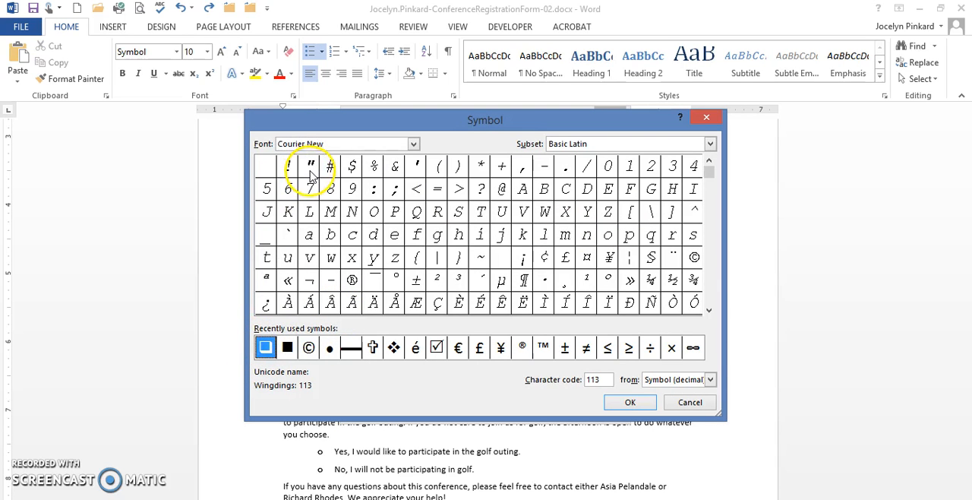
pyautogui.click(413, 144)
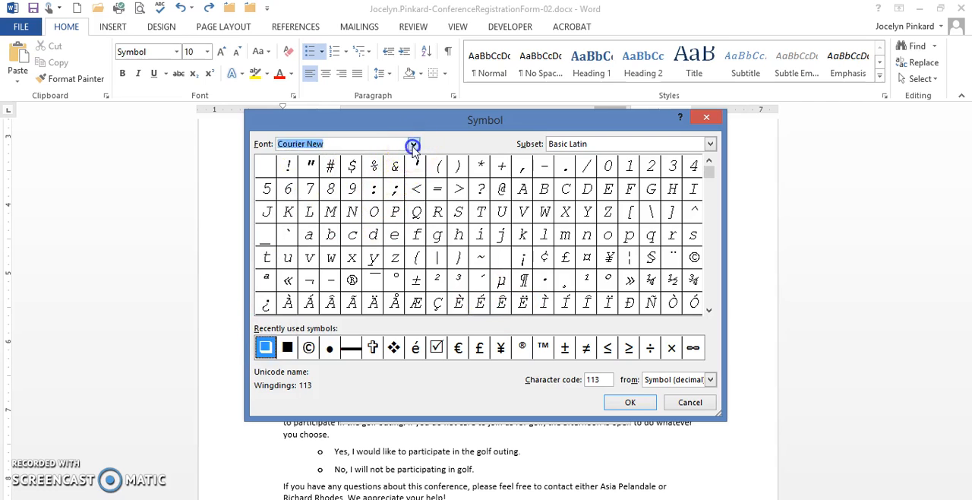
pyautogui.click(413, 144)
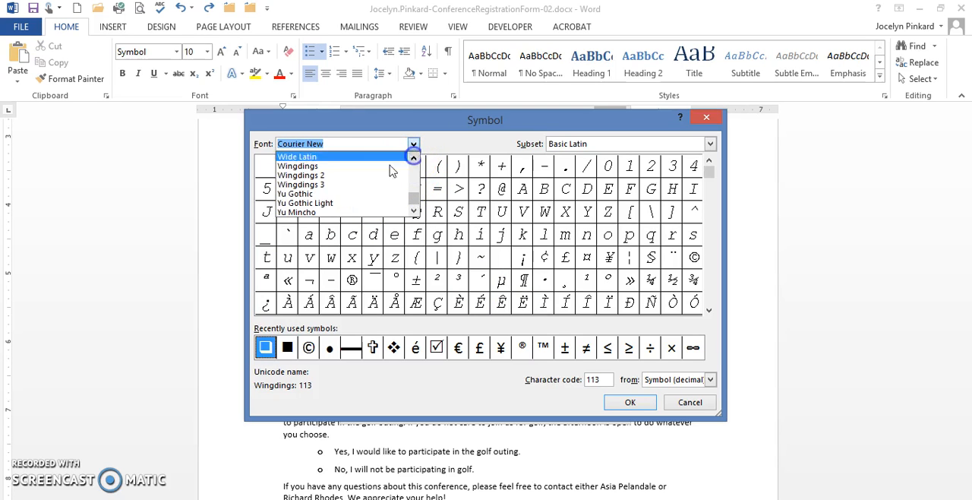
pyautogui.click(298, 165)
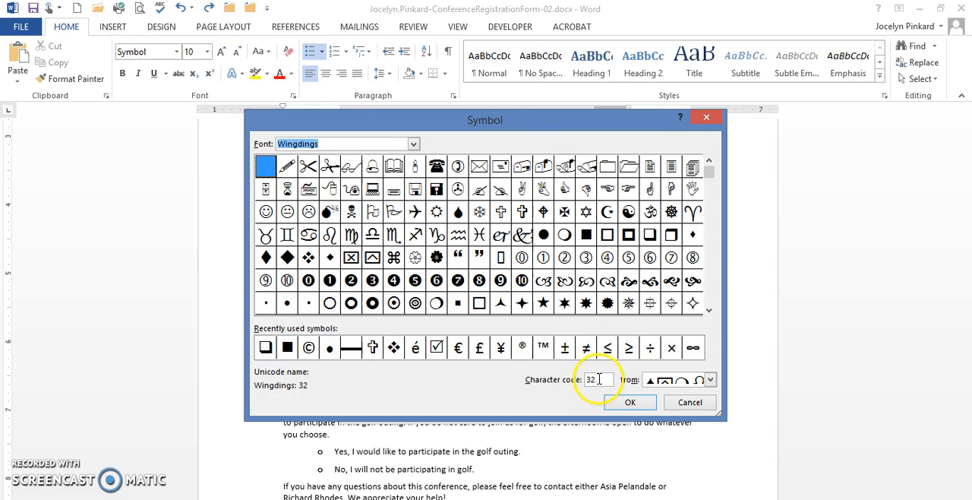
pyautogui.click(650, 234)
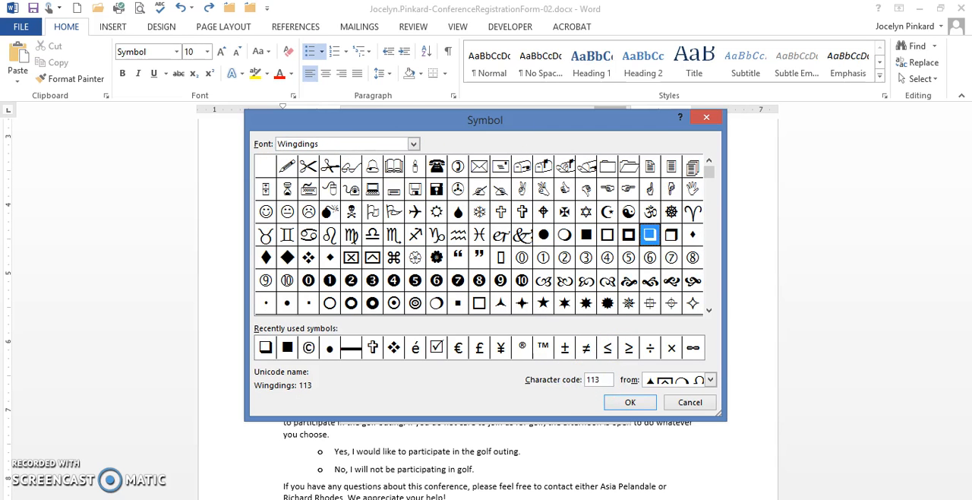
pyautogui.moveTo(644, 277)
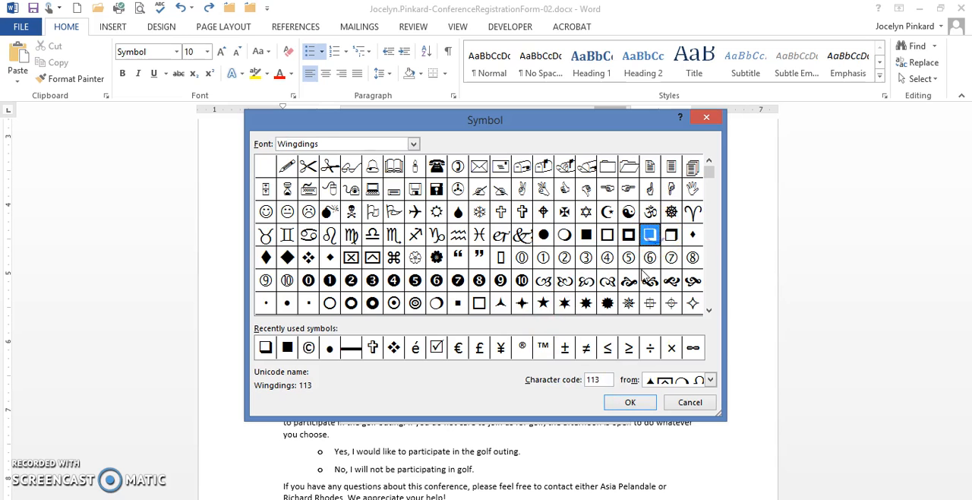
# Confirm the checkbox as level 2's bullet, review its font settings and return to the definition
pyautogui.click(629, 401)
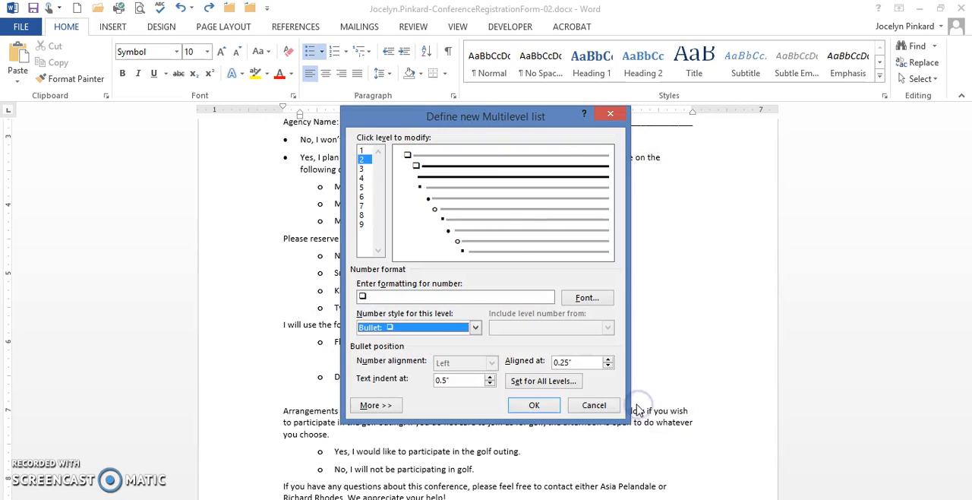
pyautogui.click(587, 297)
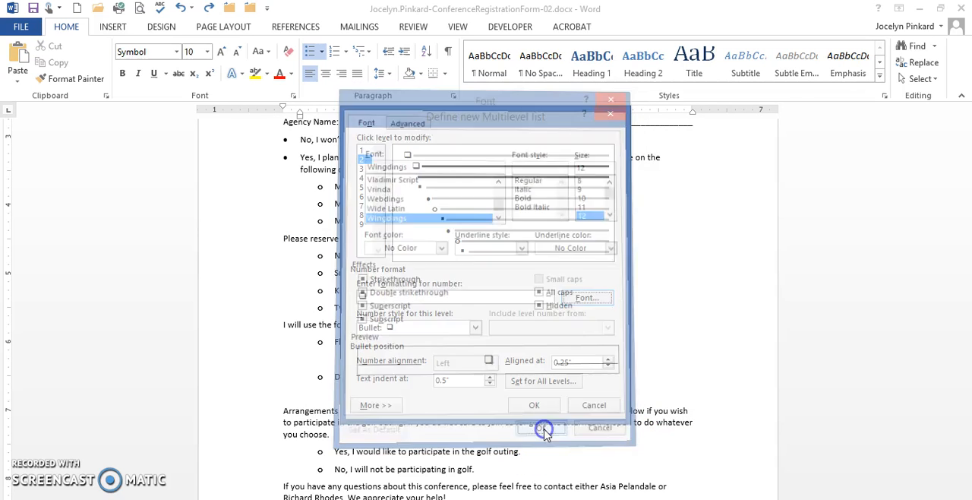
pyautogui.click(534, 429)
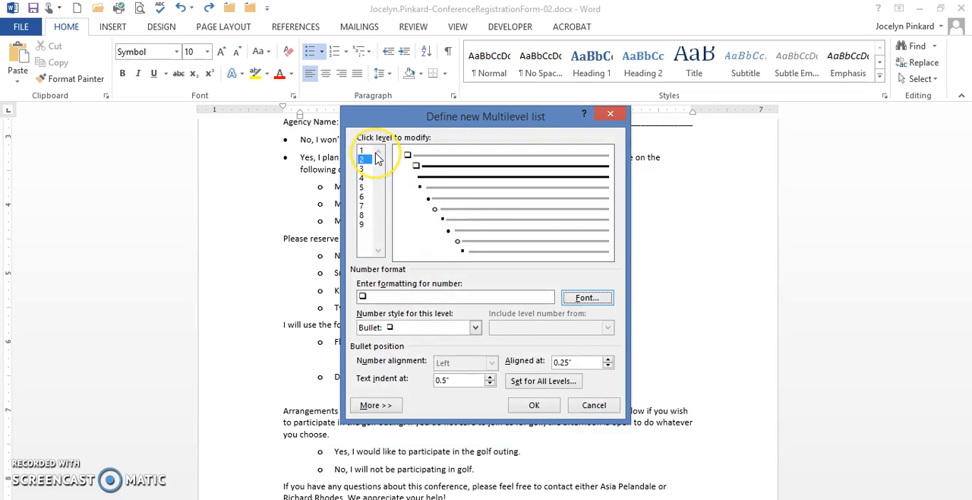
pyautogui.moveTo(370, 170)
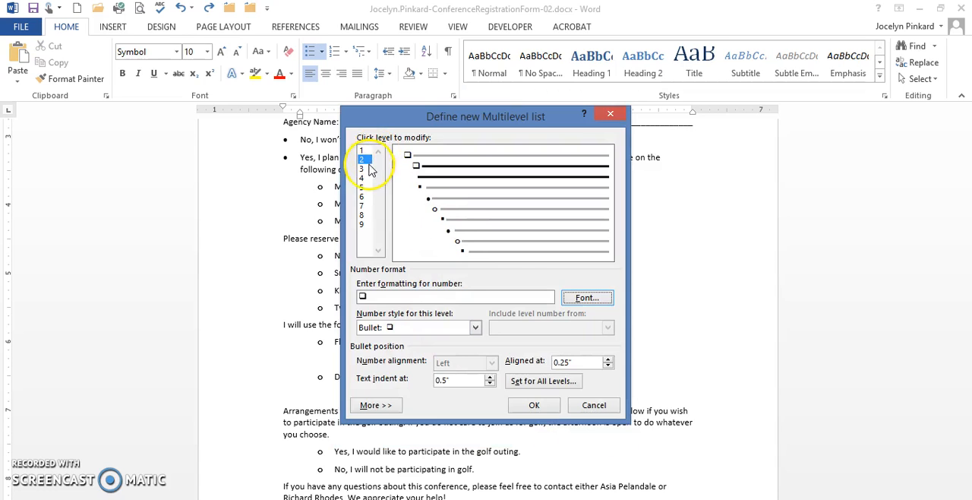
# For level 3, select the Wingdings checkbox character as the bullet symbol
pyautogui.click(361, 167)
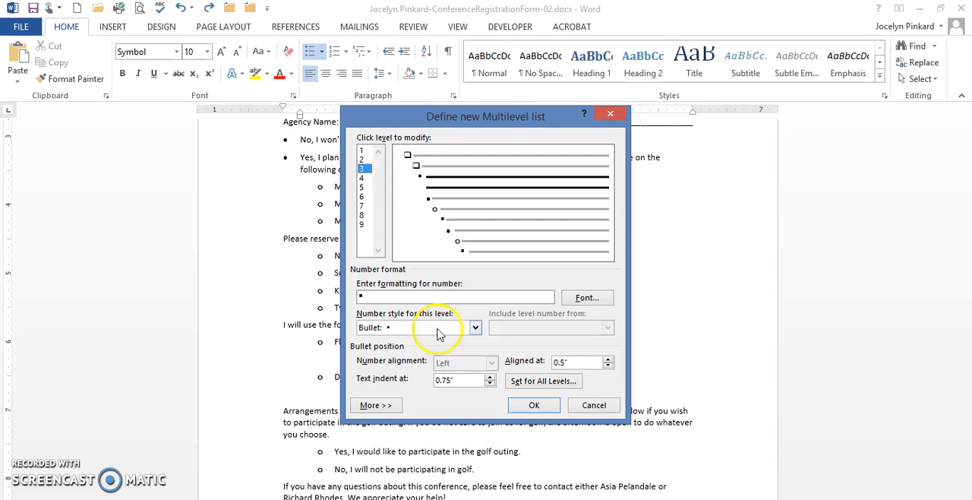
pyautogui.click(476, 327)
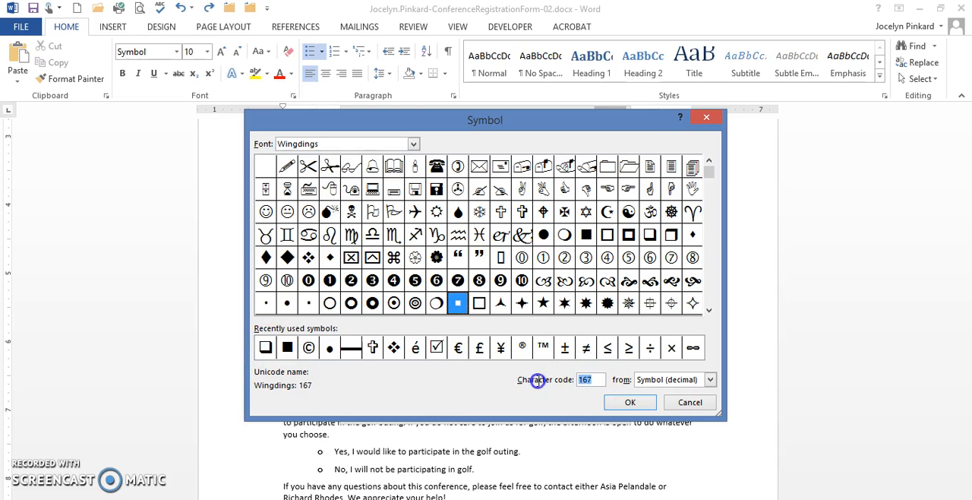
pyautogui.click(650, 234)
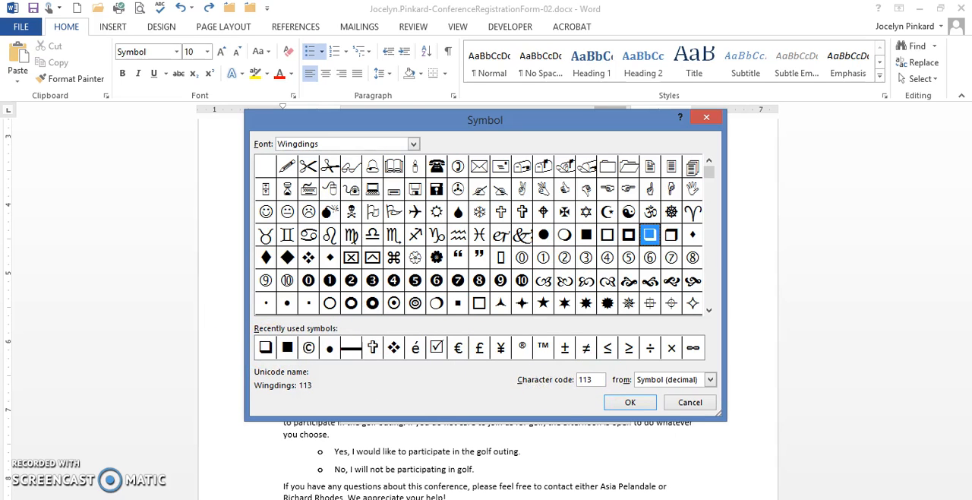
pyautogui.click(629, 400)
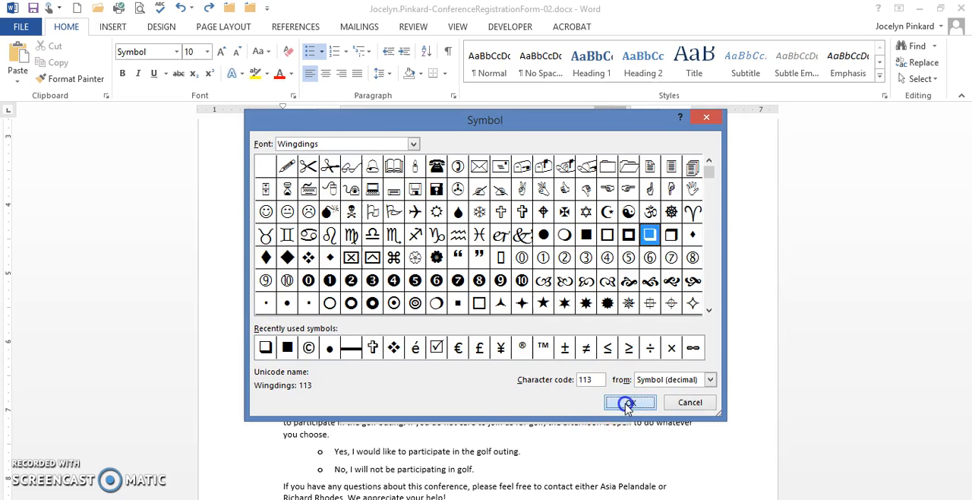
# Confirm level 3's checkbox and set all levels to position 0" with 0.25" text and indent steps
pyautogui.click(628, 401)
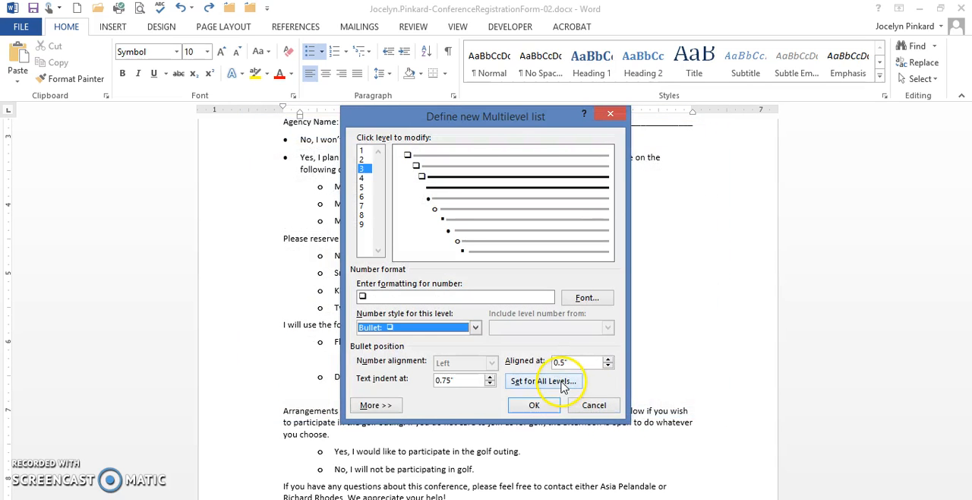
pyautogui.click(544, 380)
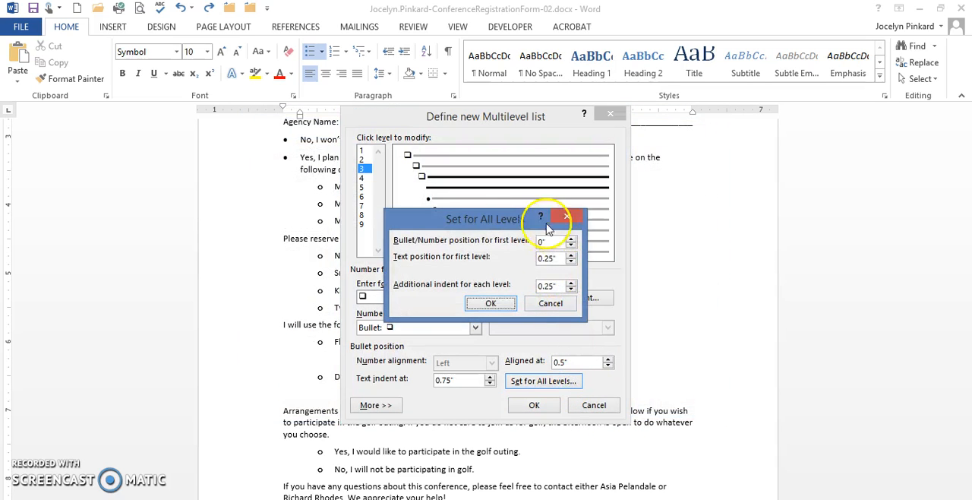
pyautogui.click(490, 304)
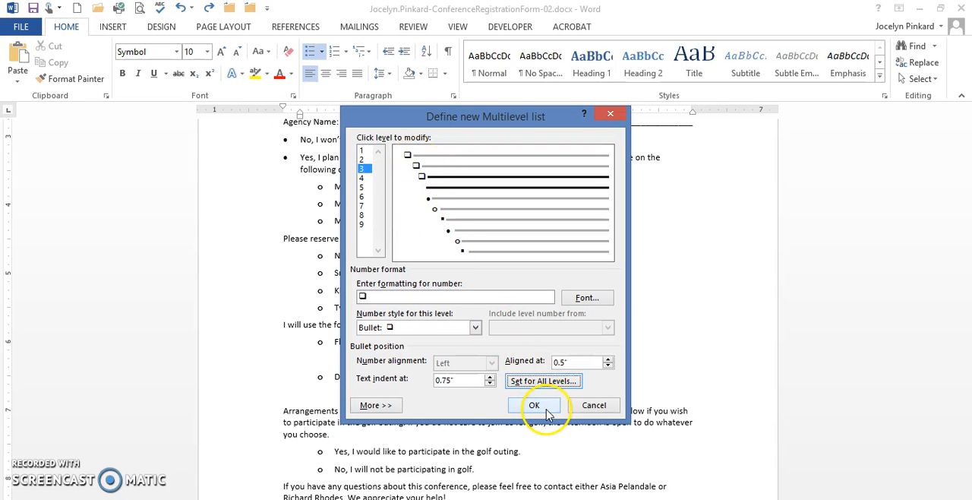
# Finish the definition so the checkbox list applies to the attendance answers and dates
pyautogui.click(534, 404)
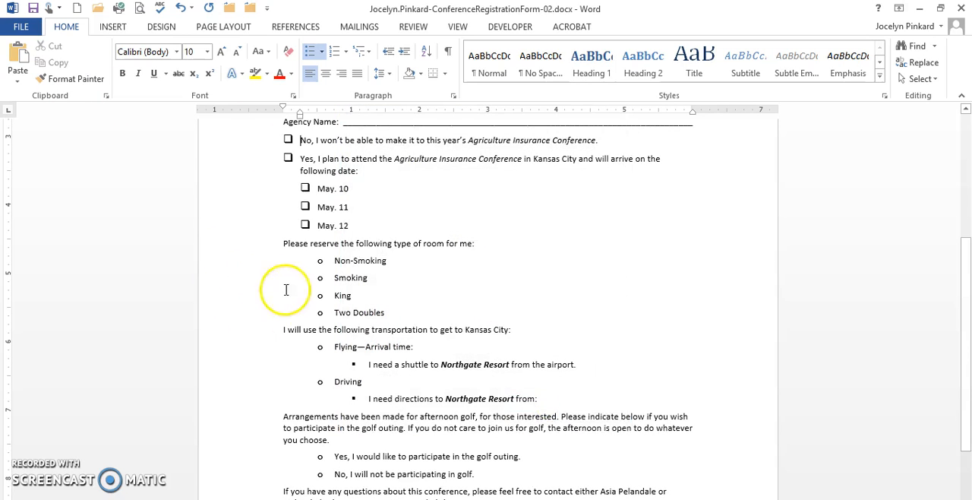
pyautogui.moveTo(297, 152)
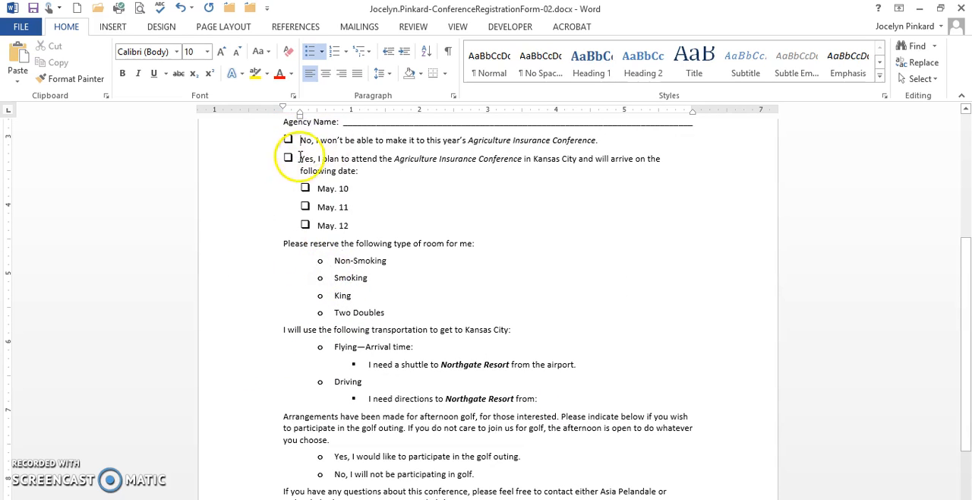
pyautogui.moveTo(346, 212)
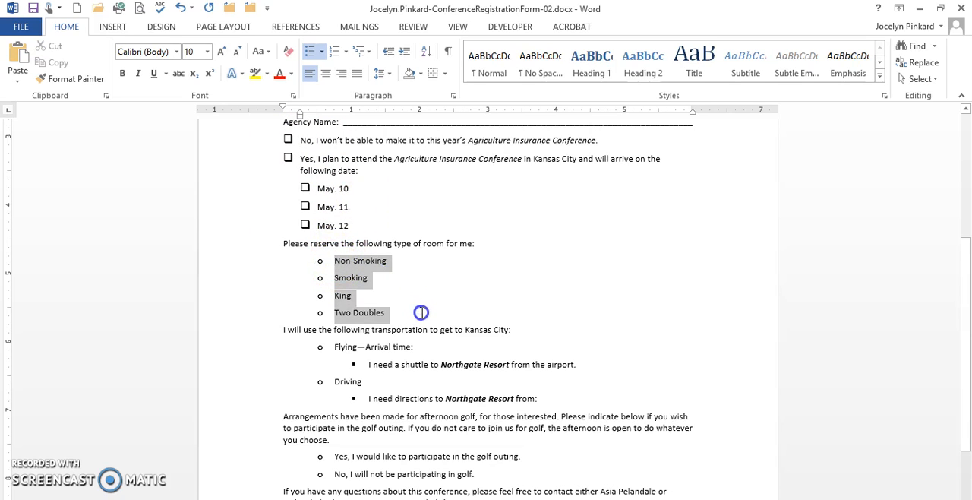
pyautogui.moveTo(371, 53)
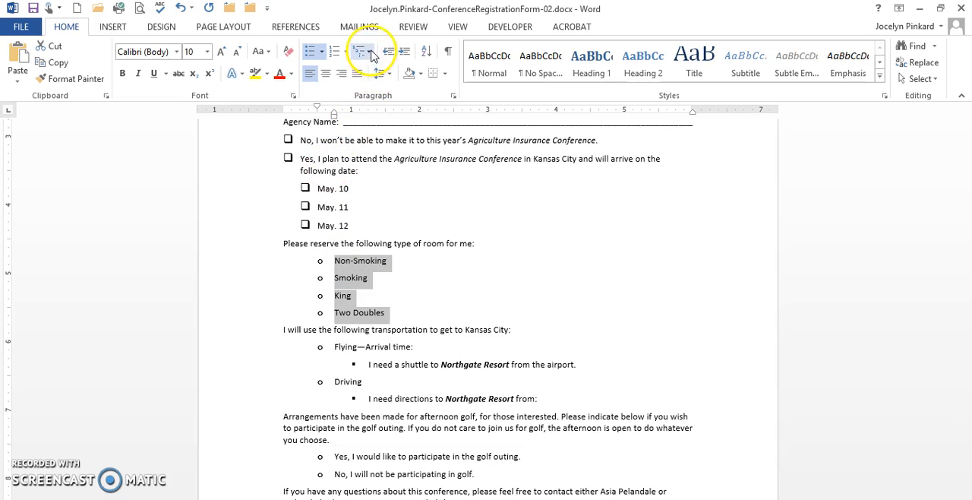
# Apply the checkbox multilevel list to the room types, then to the transportation options
pyautogui.click(357, 52)
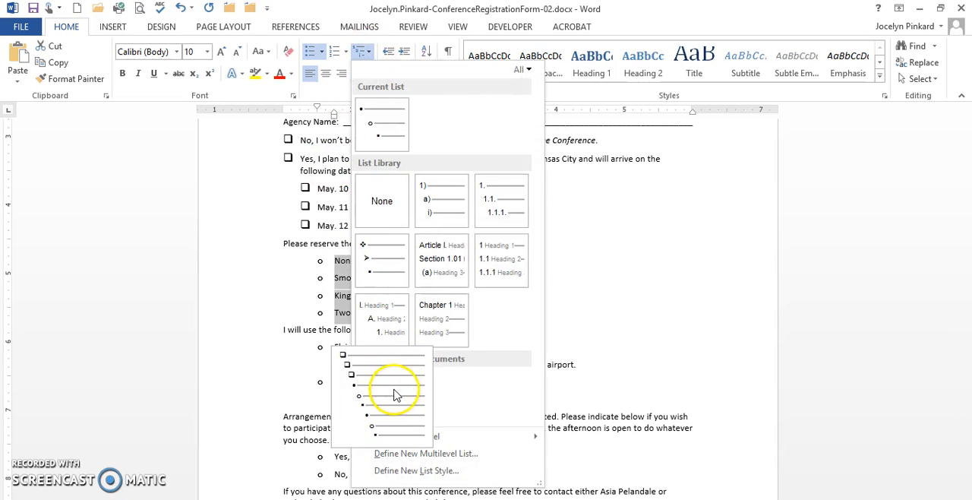
pyautogui.moveTo(396, 413)
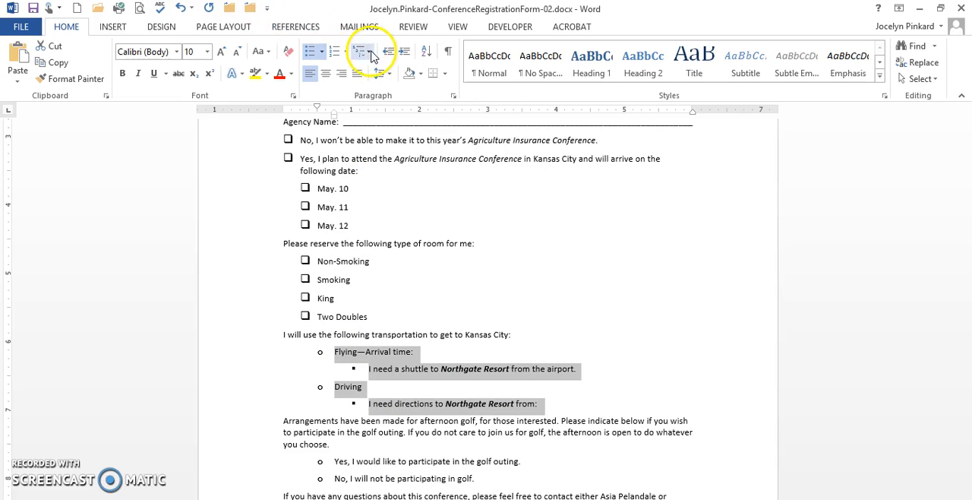
pyautogui.click(361, 51)
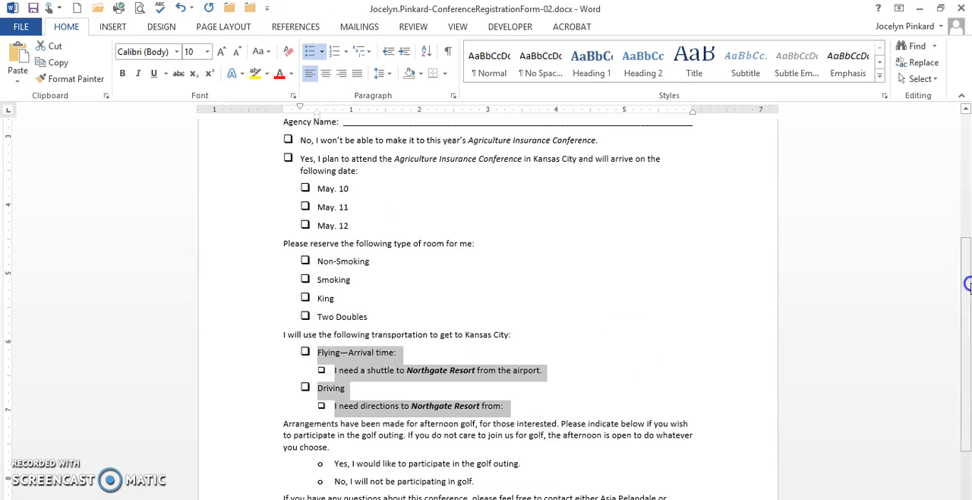
# Select the two golf-outing answers and bring up the multilevel list choices for them
pyautogui.scroll(-3)
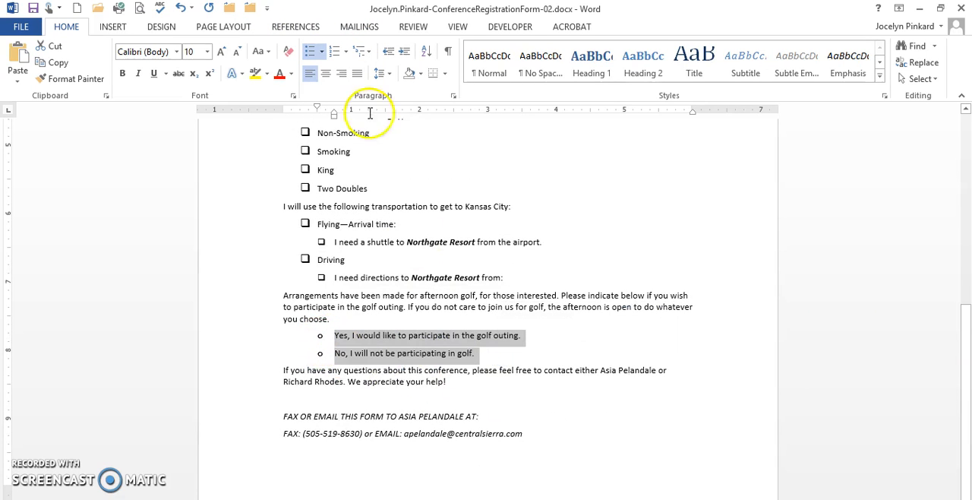
pyautogui.click(363, 51)
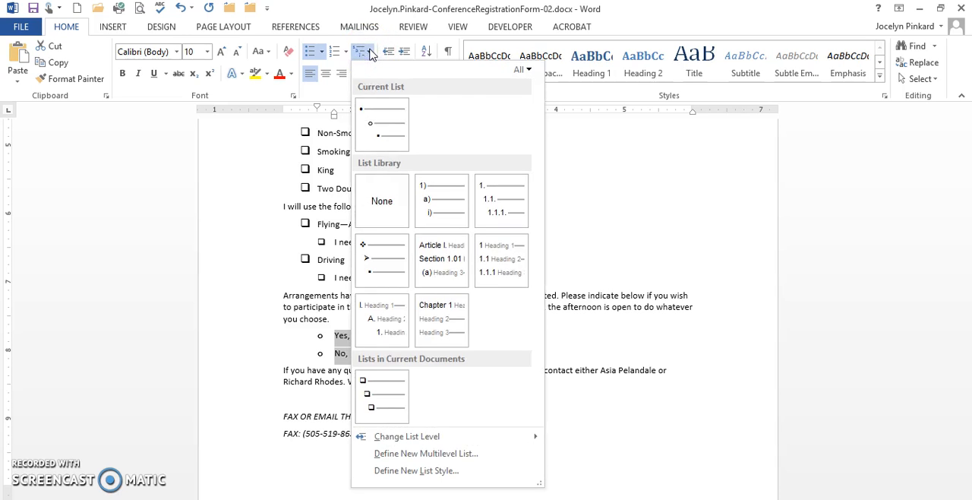